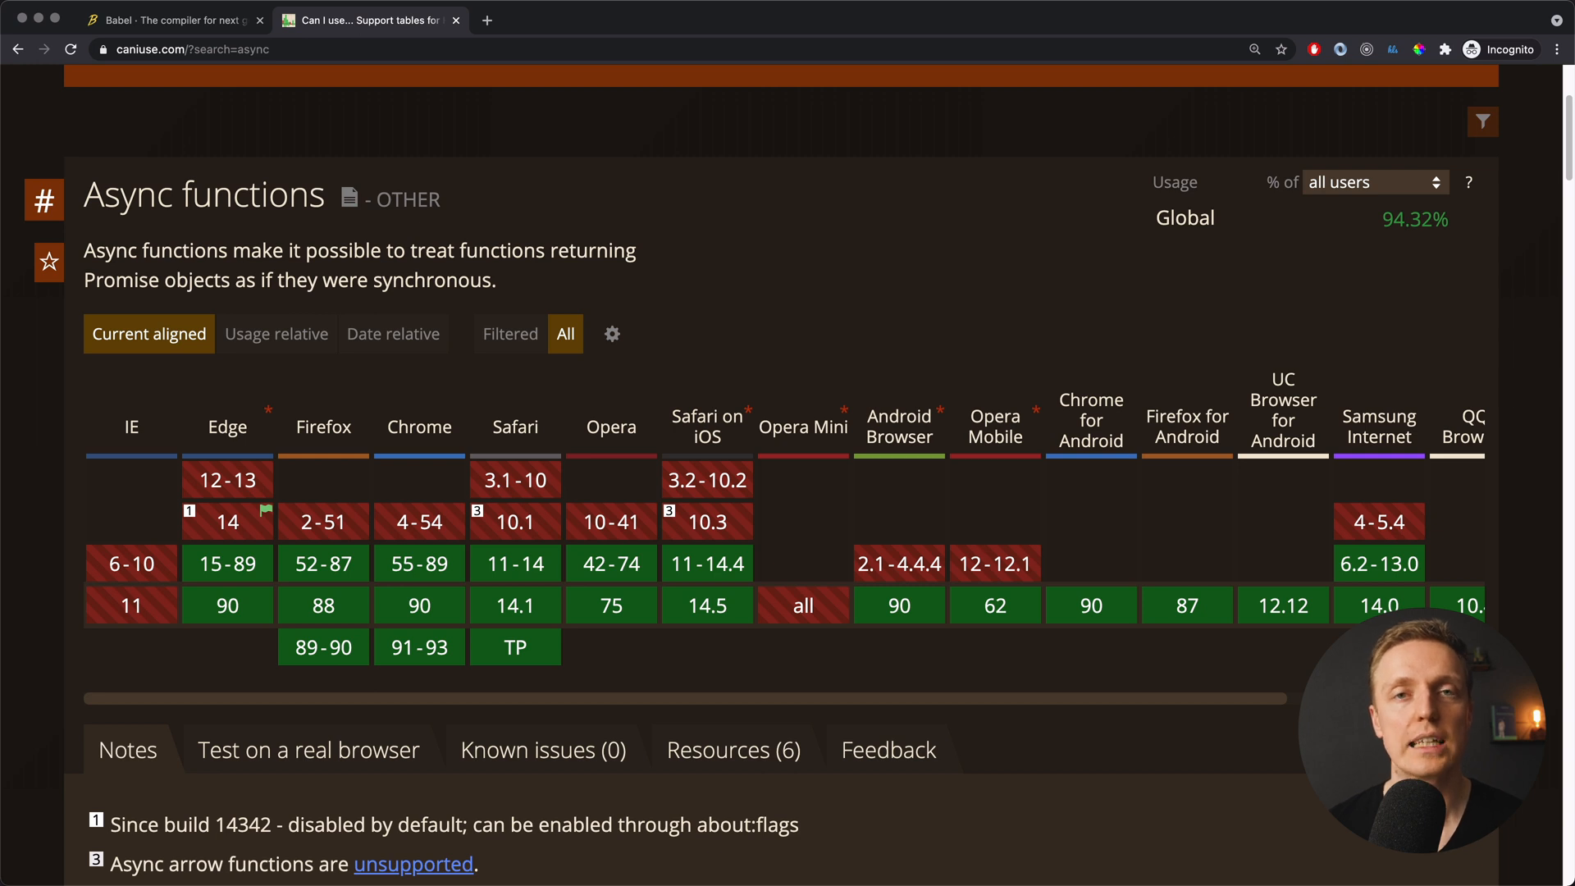
Step: Switch to the babeljs.io tab showing the next-generation JavaScript demo
{"action": "left_click", "coordinate": [164, 21]}
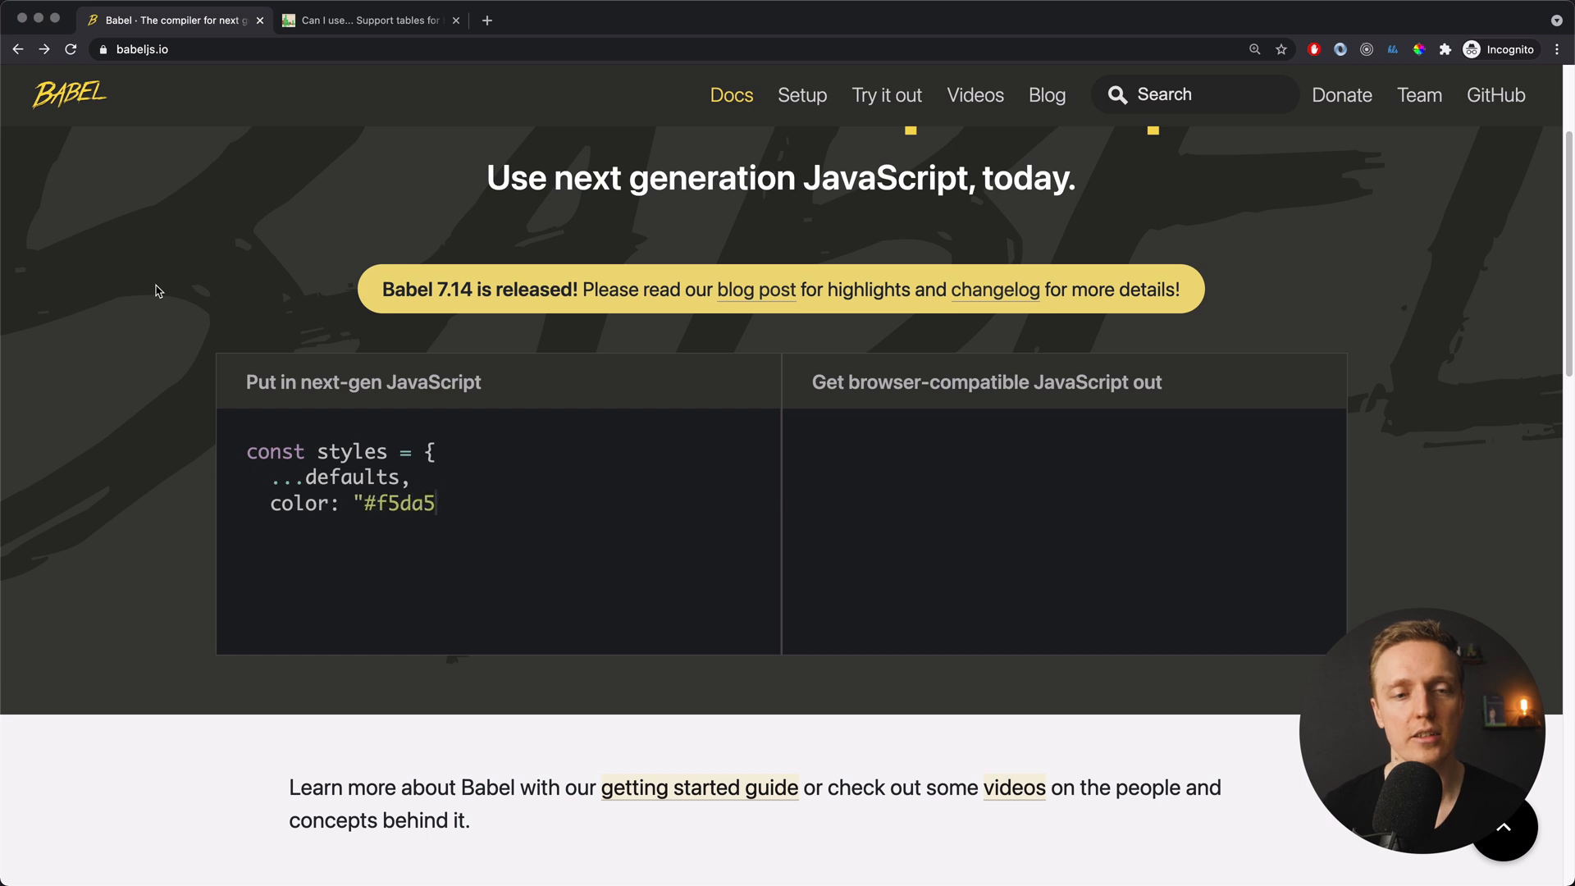